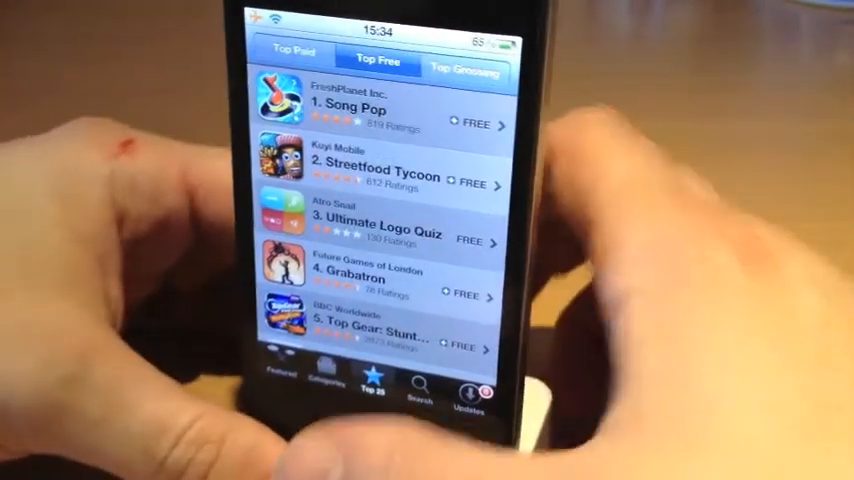
Tap FREE then INSTALL on Instagram's page to start the download
scroll(down, 3)
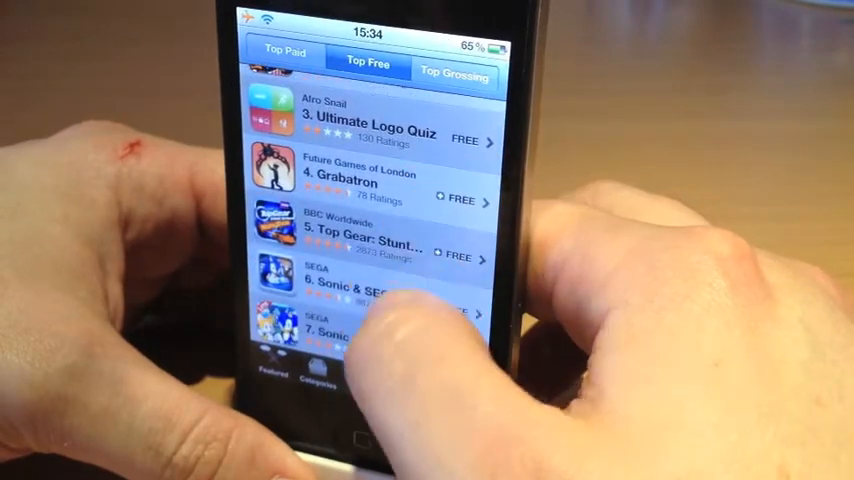
scroll(up, 3)
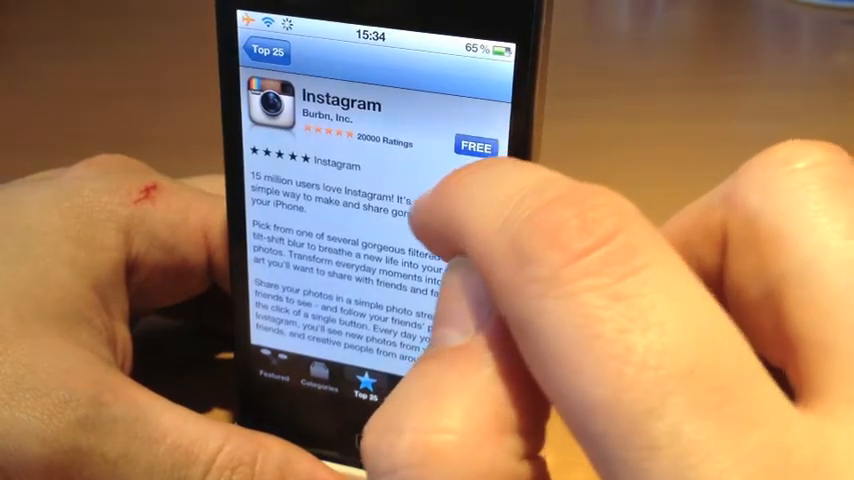
click(476, 146)
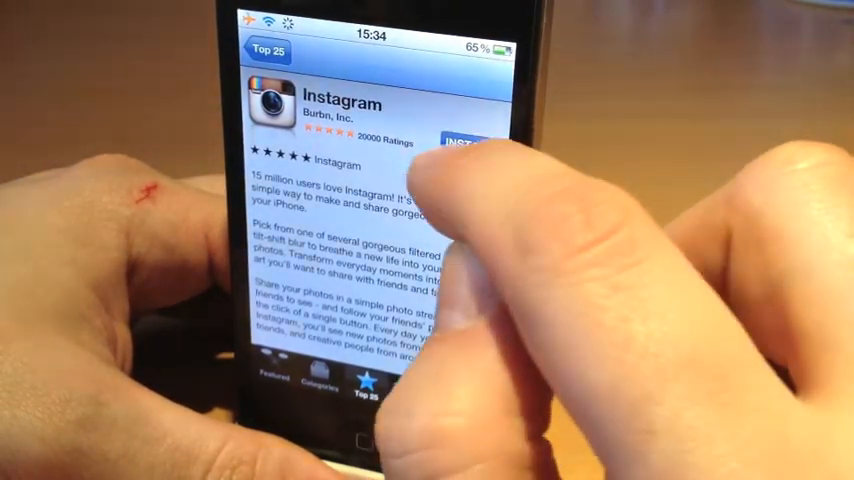
click(468, 143)
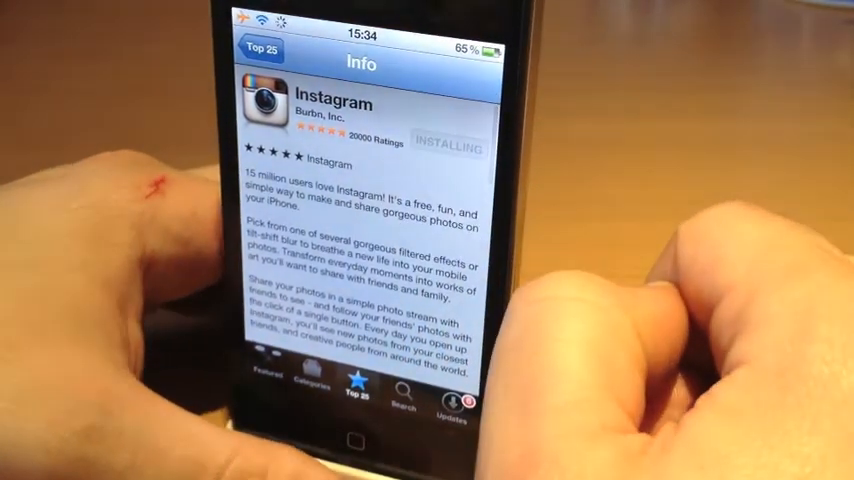